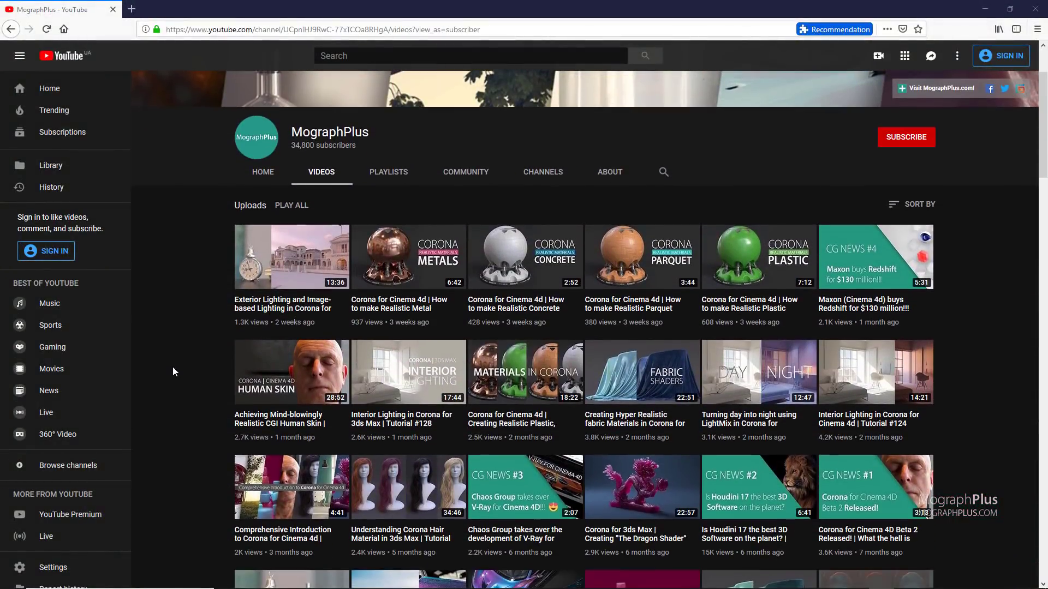
# Advance the Redshift gallery lightbox from Kids furniture to The Enchanting Shadow.
pyautogui.scroll(-3)
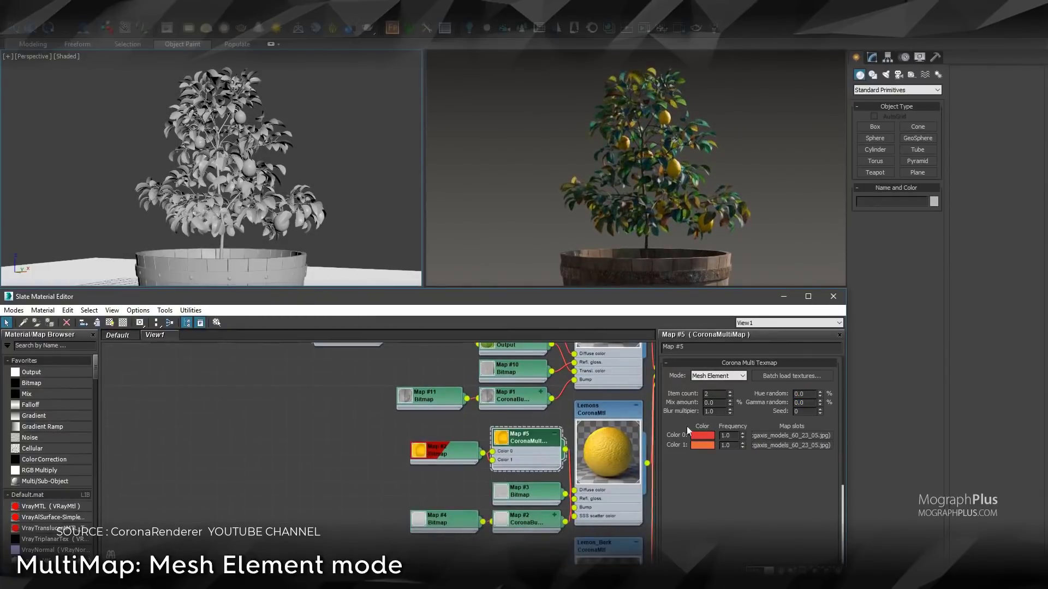
pyautogui.click(821, 391)
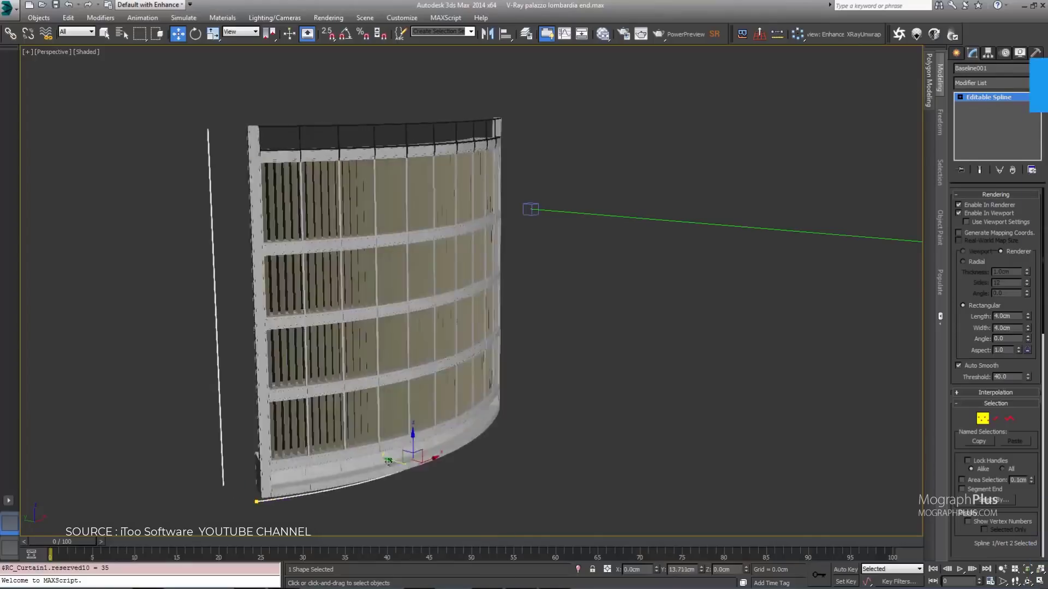
pyautogui.rightClick(208, 226)
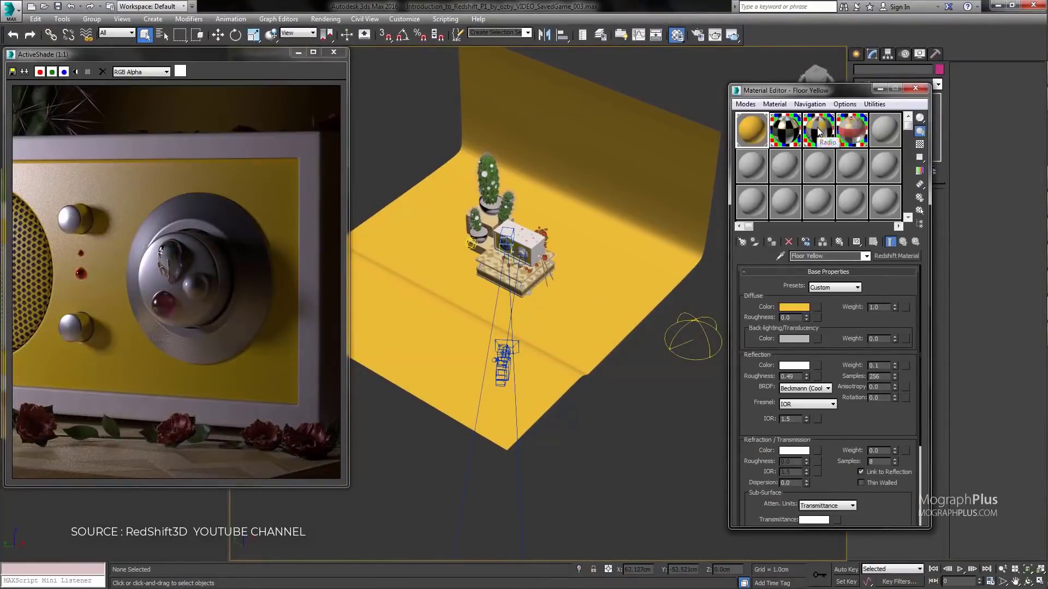
pyautogui.click(818, 130)
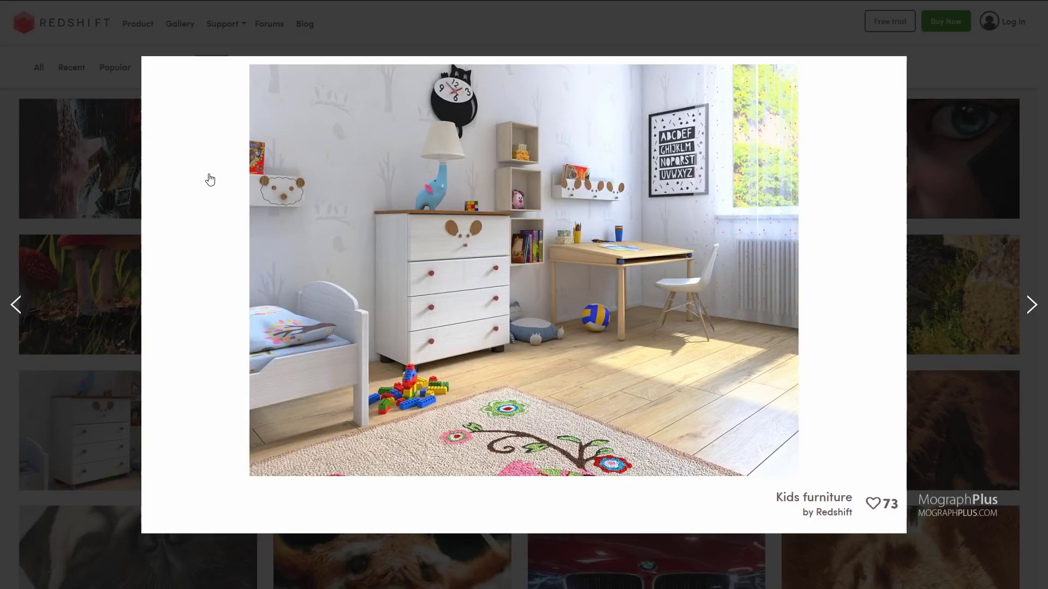
pyautogui.click(1031, 304)
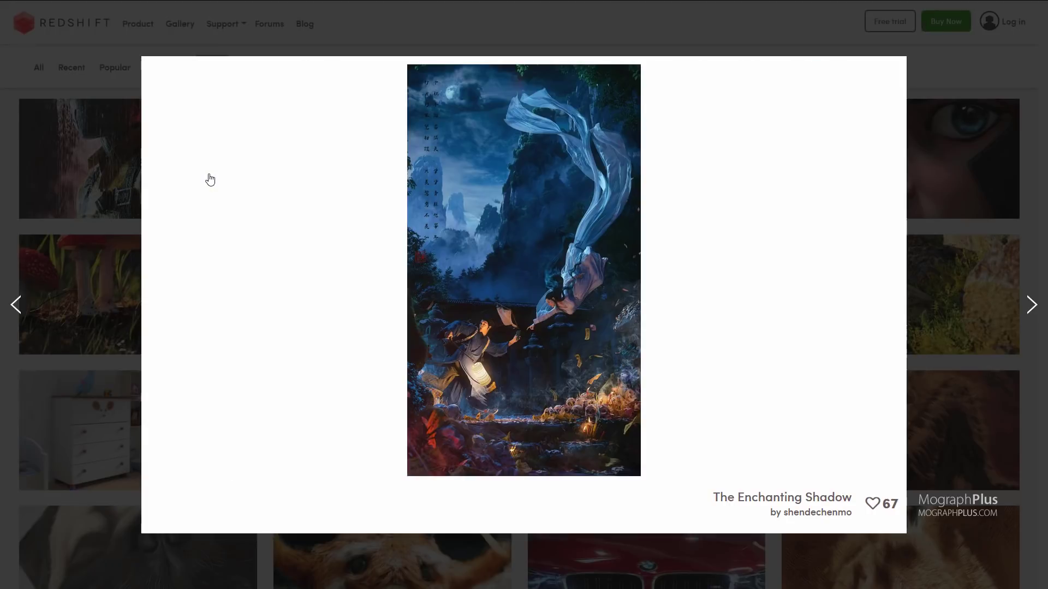
pyautogui.click(1031, 304)
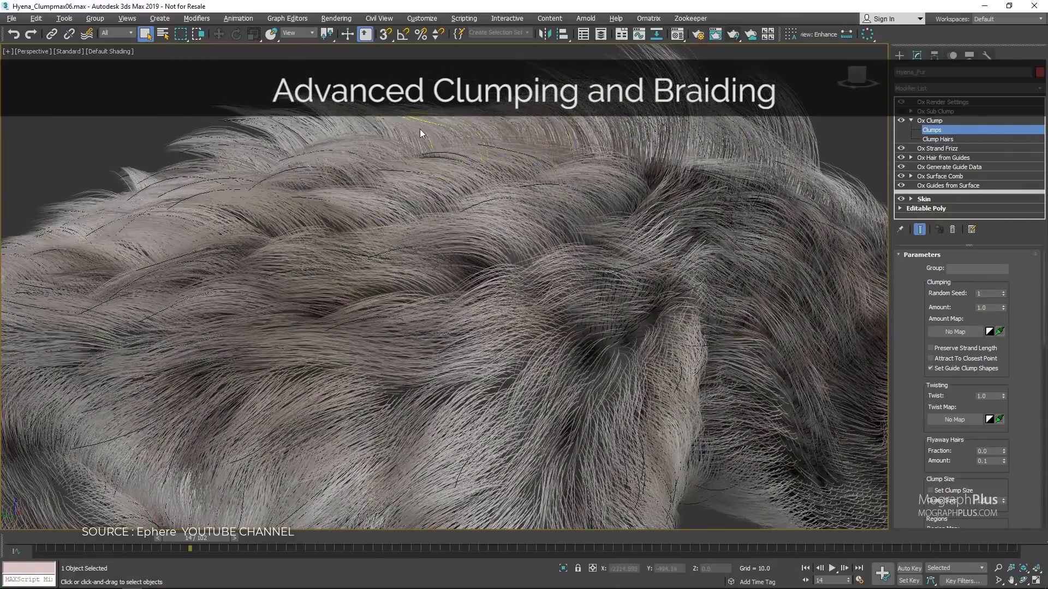
pyautogui.click(929, 120)
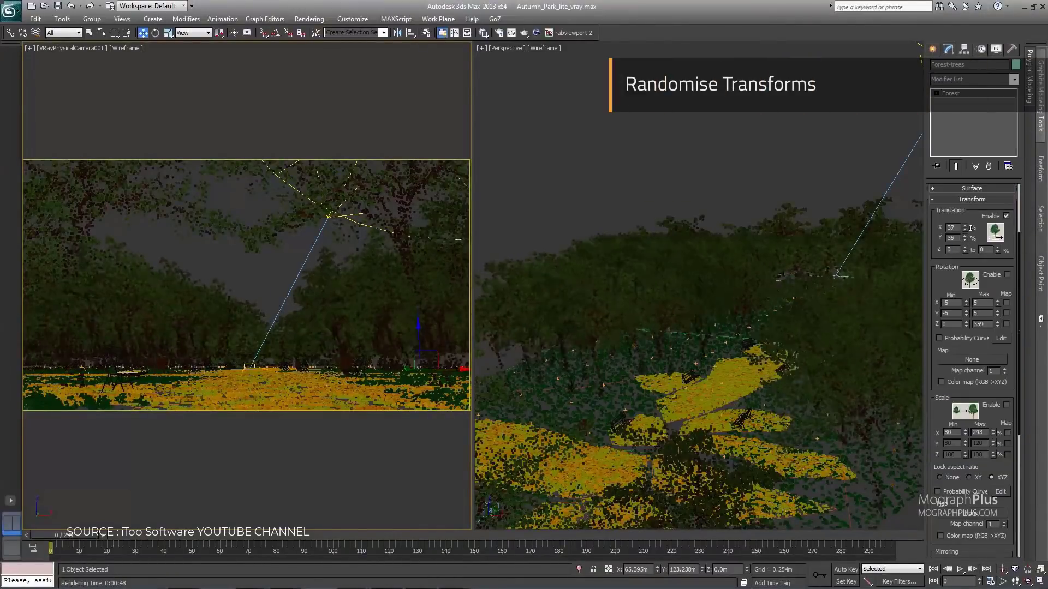
pyautogui.scroll(-3)
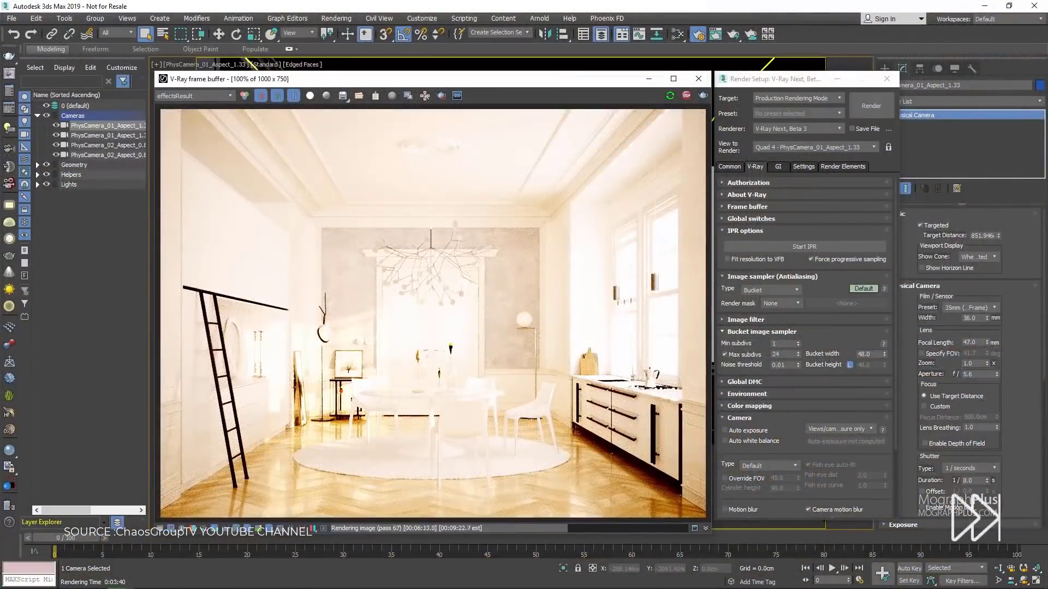
# Show the VRayDenoiser render element parameters using the NVIDIA AI denoiser engine.
pyautogui.click(724, 431)
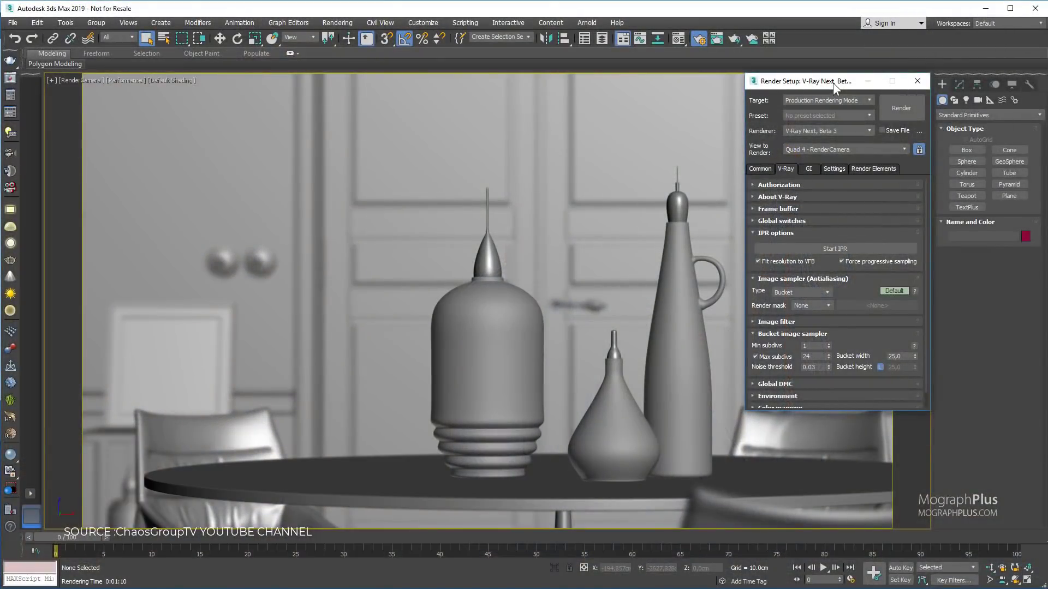
pyautogui.click(873, 169)
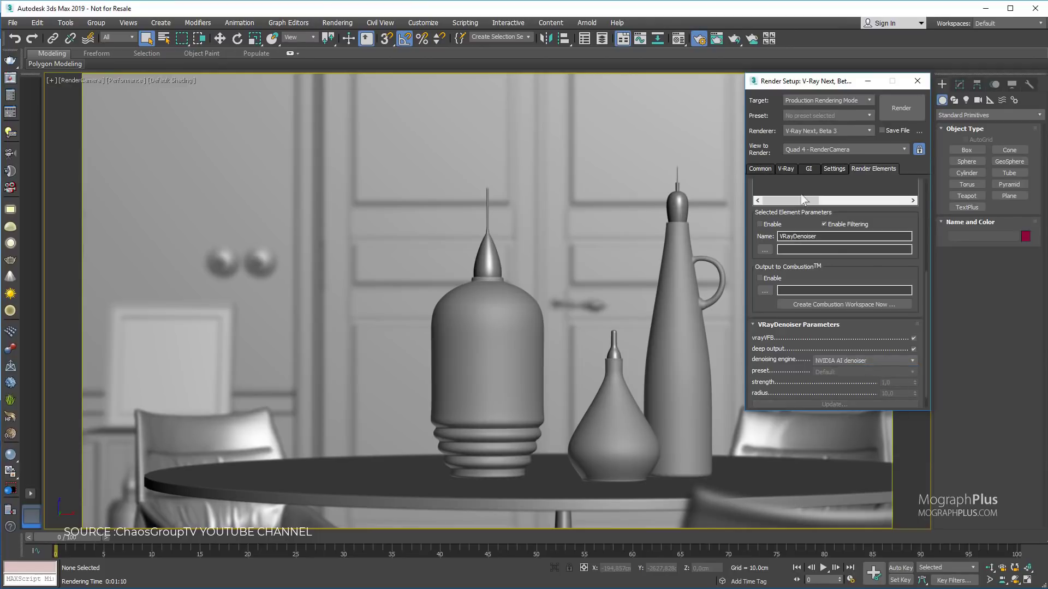
pyautogui.click(901, 108)
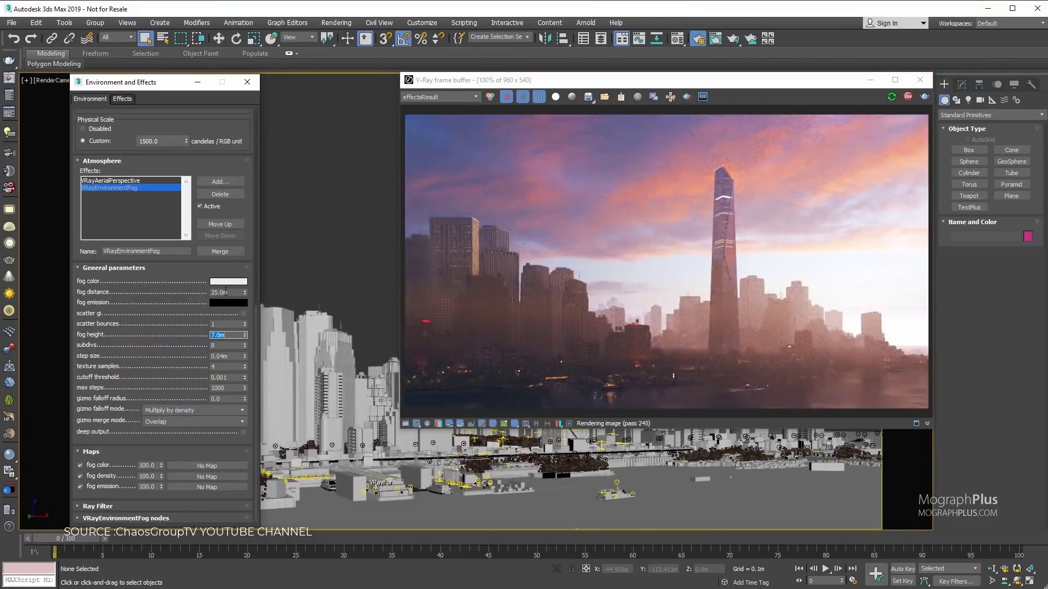
# Enter 250.0 as a VRayEnvironmentFog general parameter value while the skyline renders.
pyautogui.write('250.0')
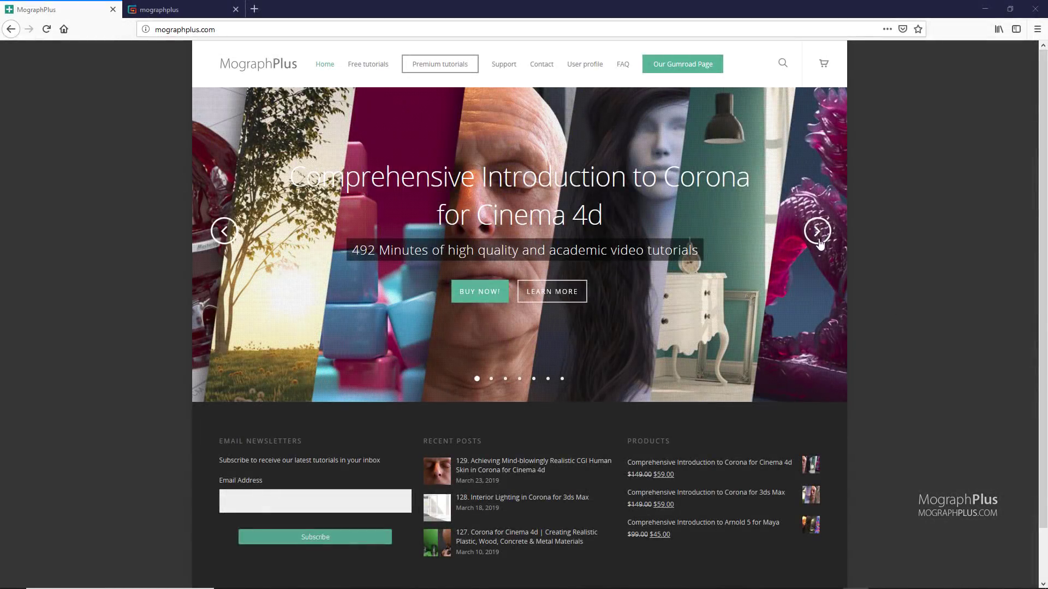
# Advance the MographPlus featured course carousel twice, then view the Gumroad store tab.
pyautogui.click(816, 230)
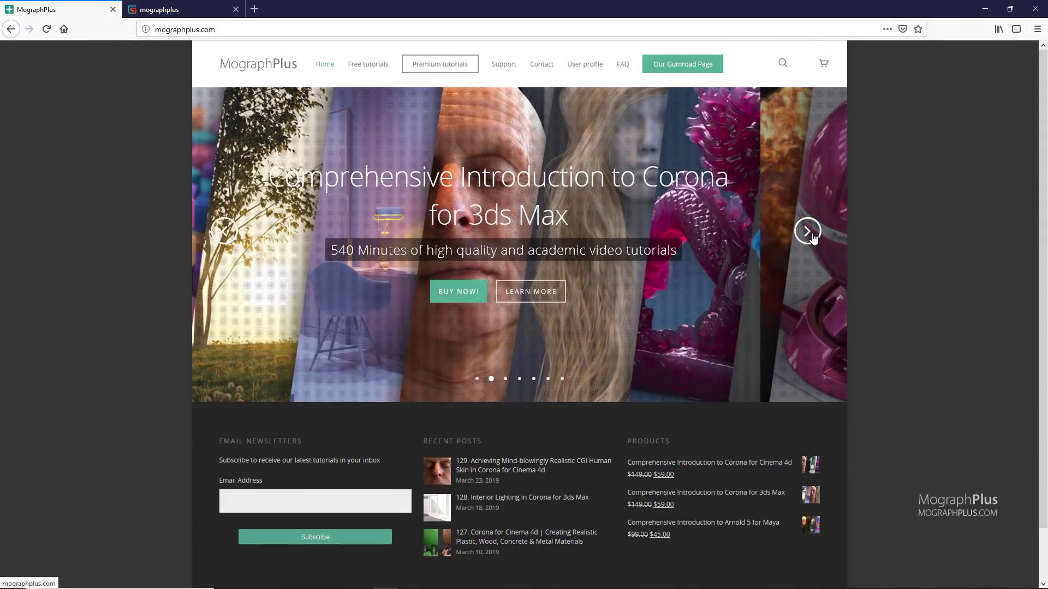
pyautogui.click(807, 230)
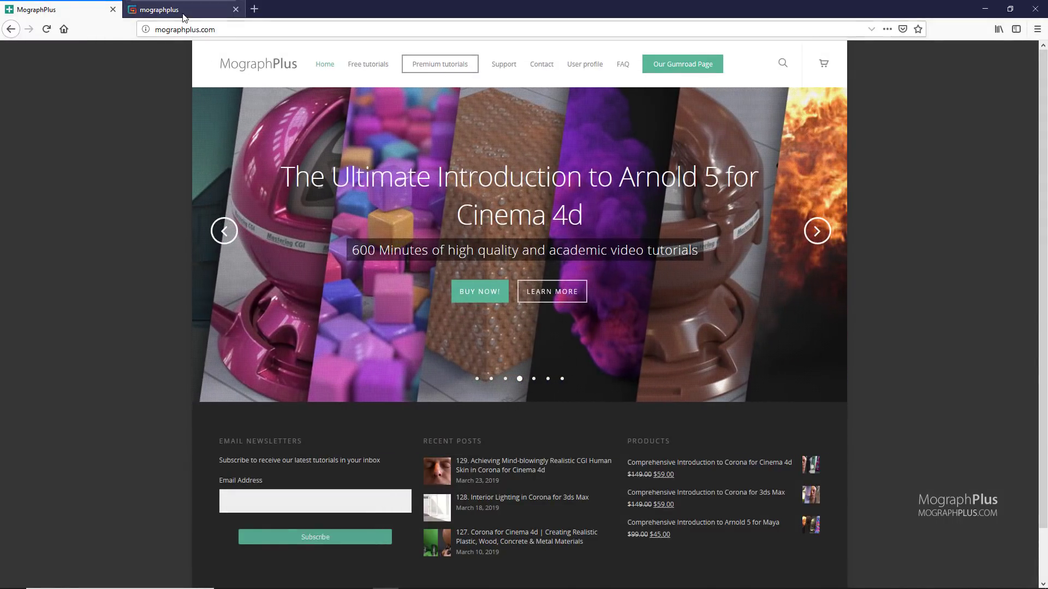
pyautogui.click(681, 64)
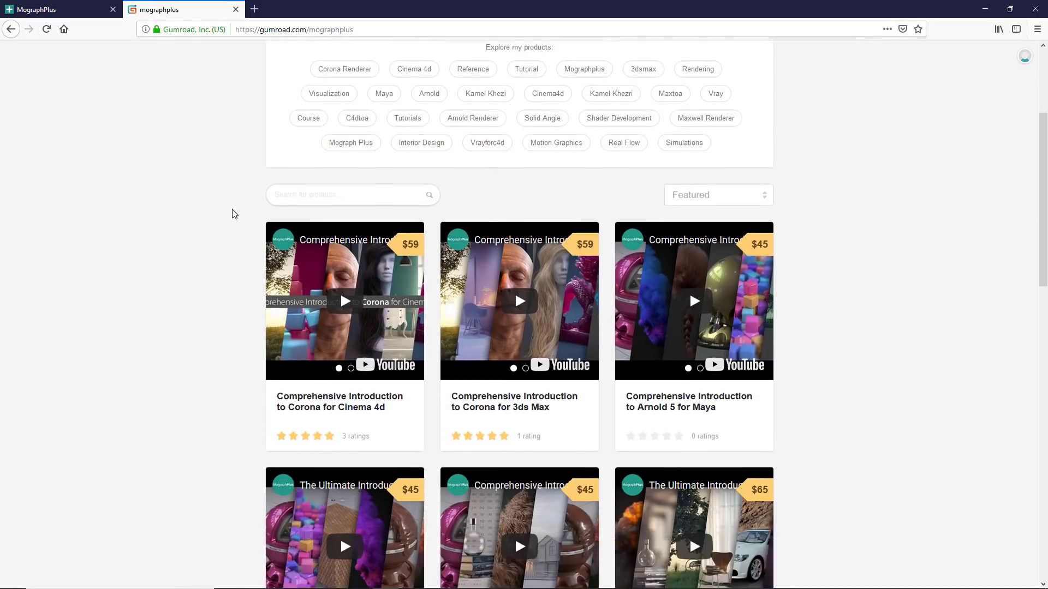
pyautogui.scroll(-3)
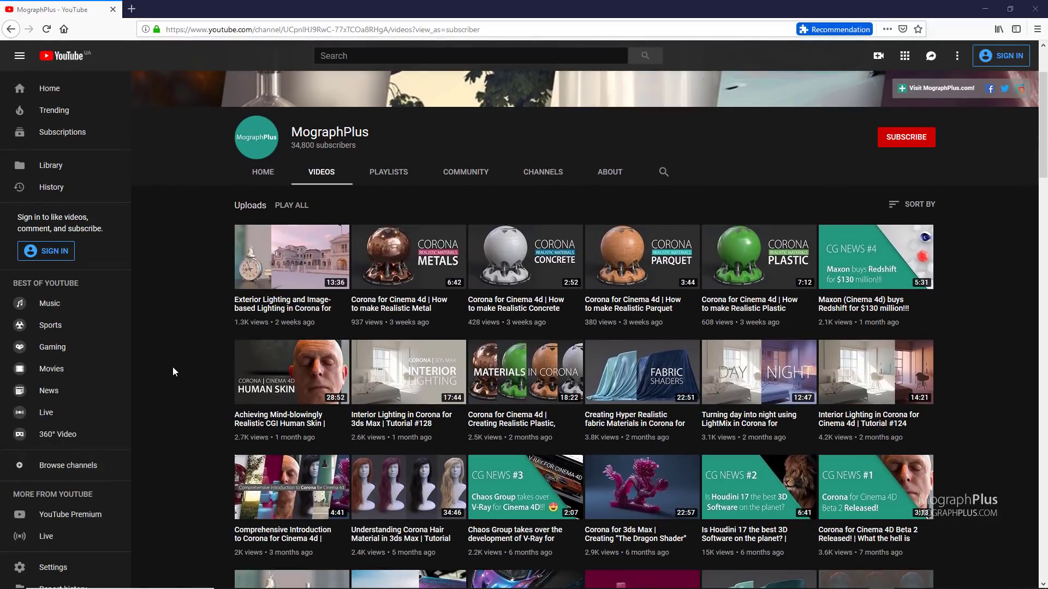
pyautogui.scroll(-3)
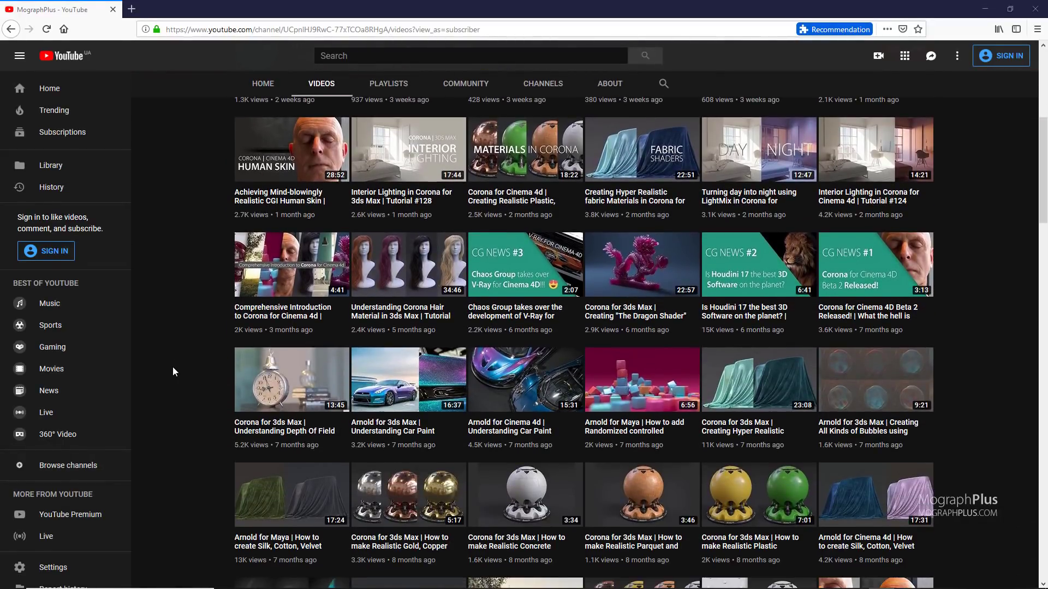